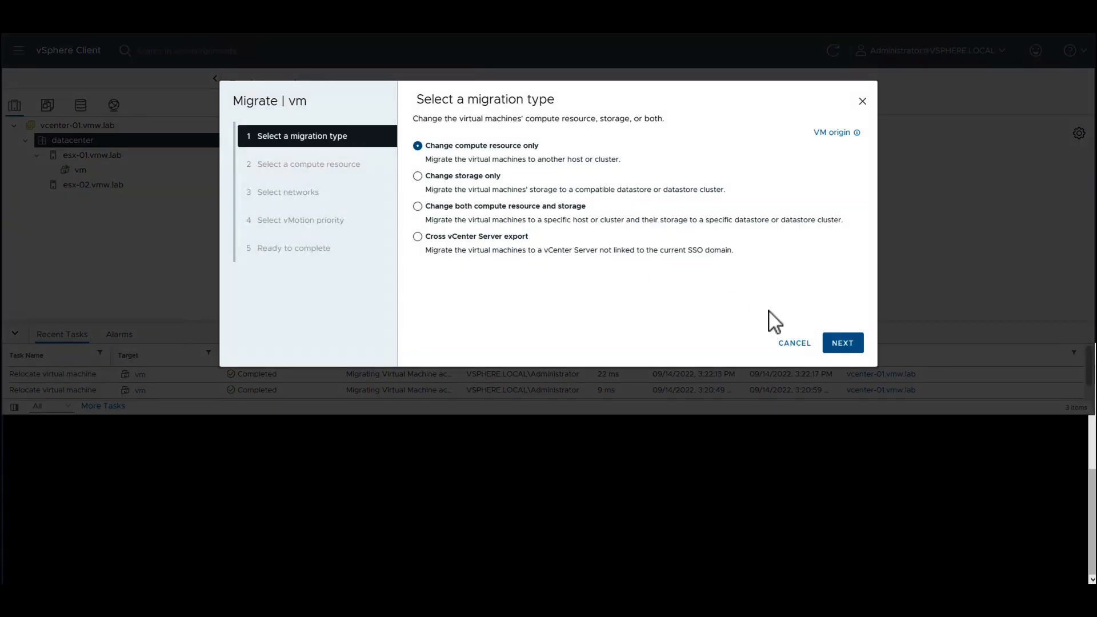
Step: Migrate vm to esx-02 as compute-resource-only, keeping destination networks, with high vMotion priority
click(841, 342)
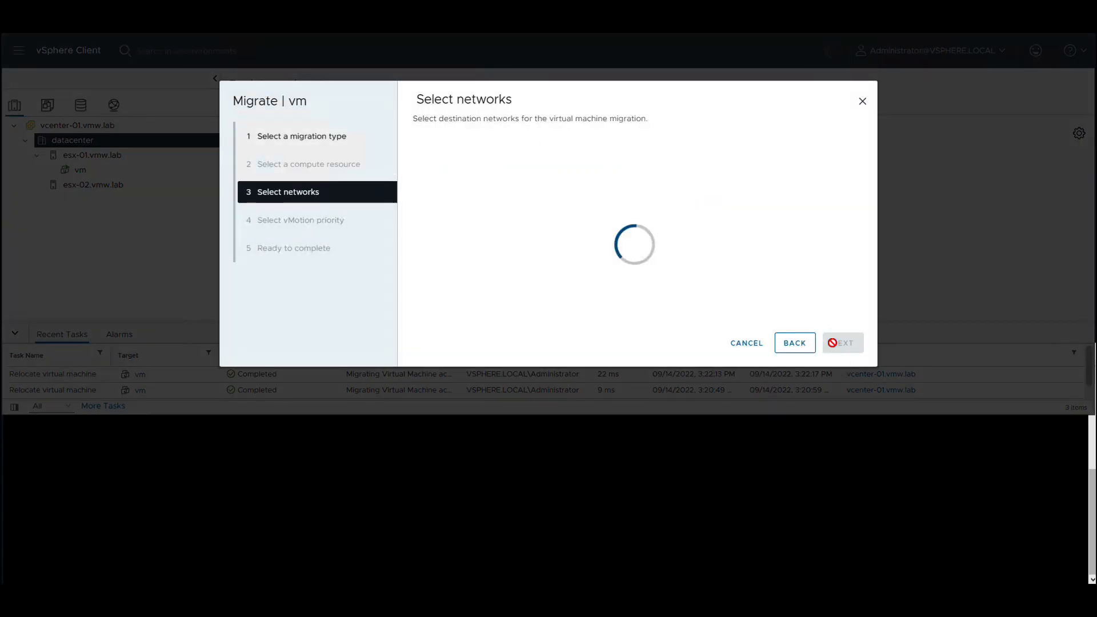
click(842, 342)
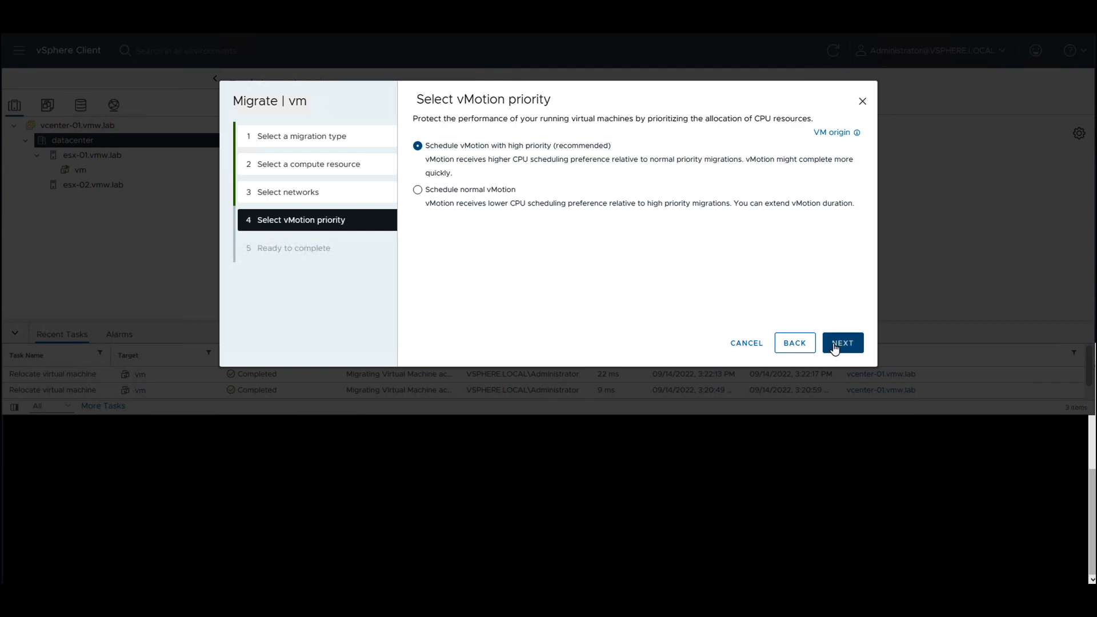
click(842, 343)
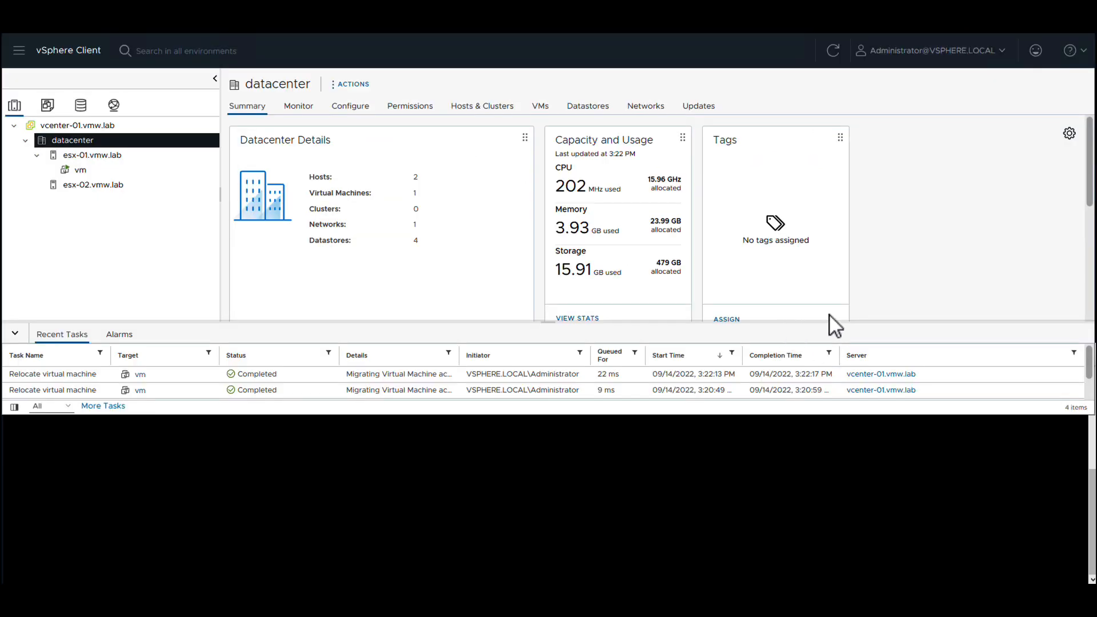
mouse_move(897, 337)
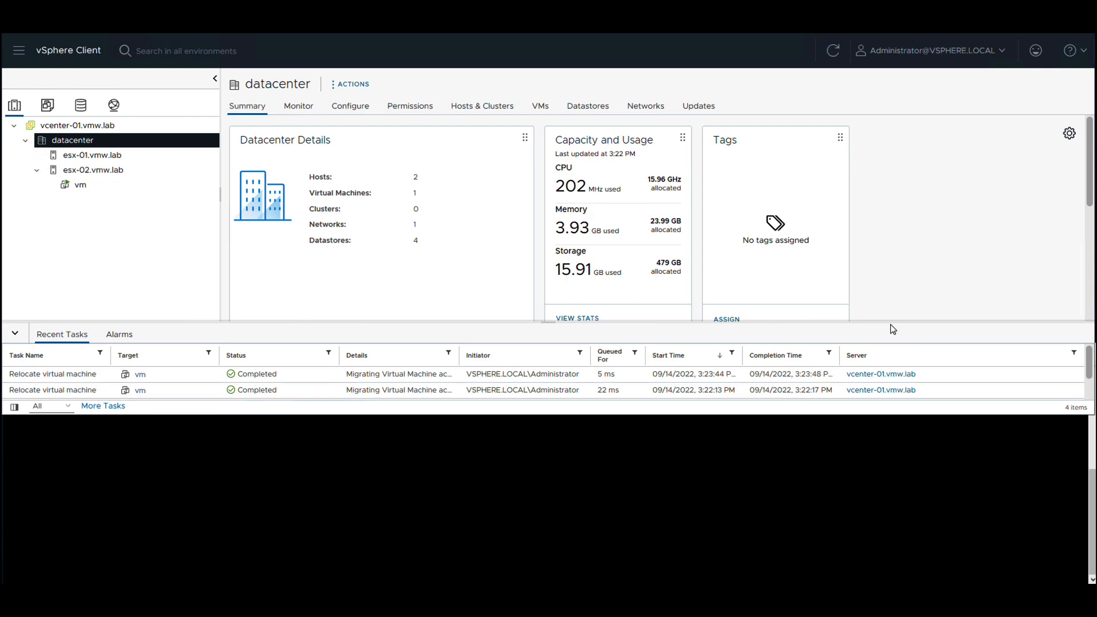
mouse_move(414, 498)
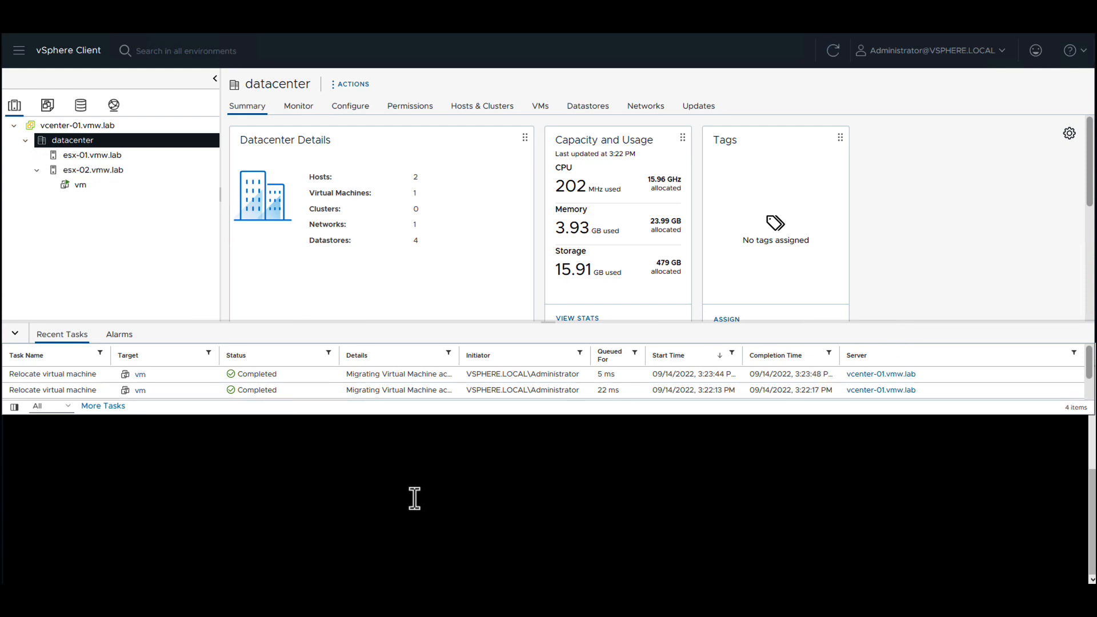
Step: Clear the guest terminal and rerun the compute-resource-only migration of vm to the other host
text(clear)
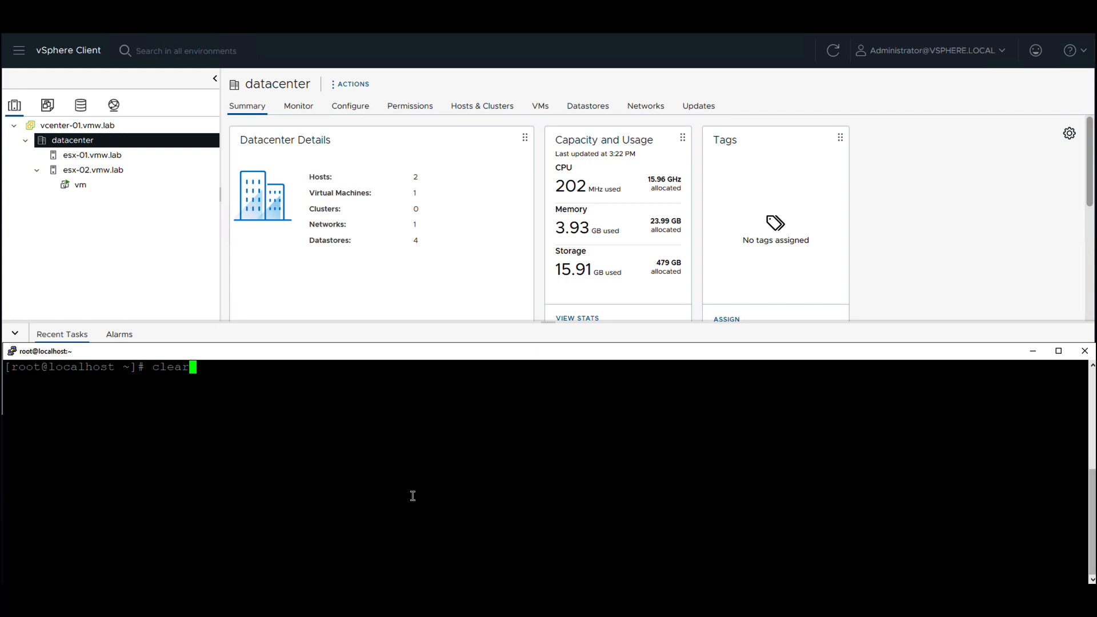
key(Return)
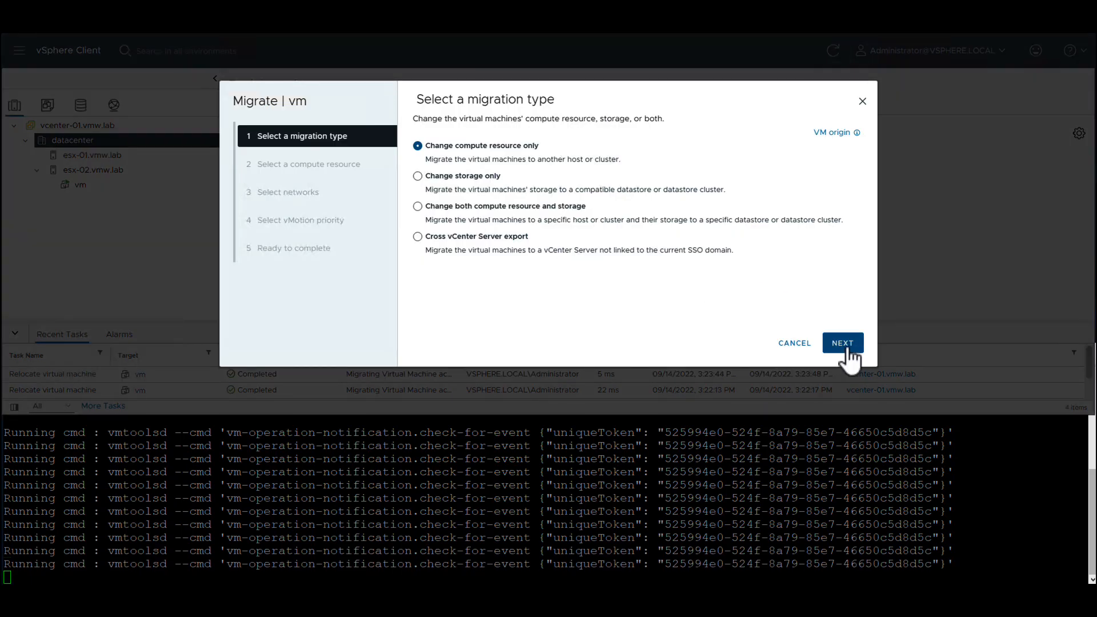
click(842, 343)
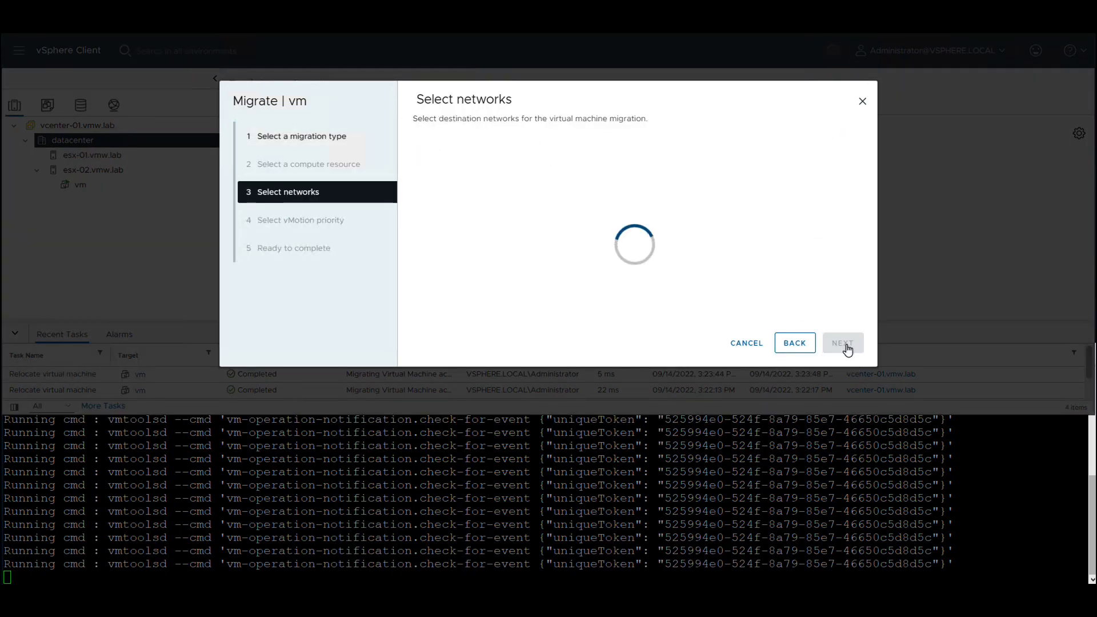
click(841, 343)
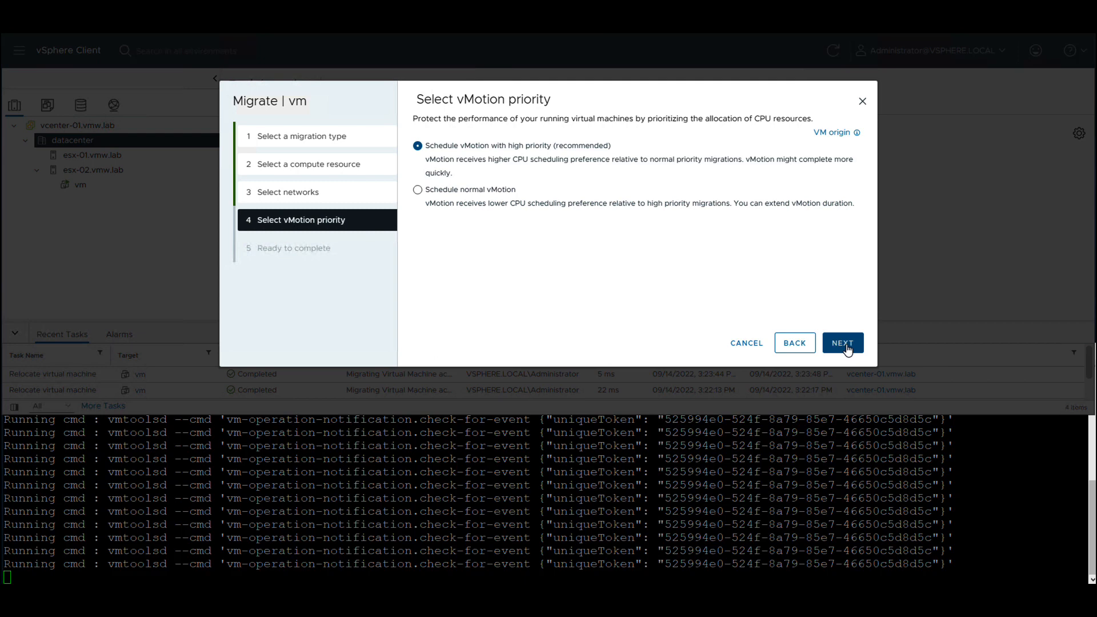
click(842, 343)
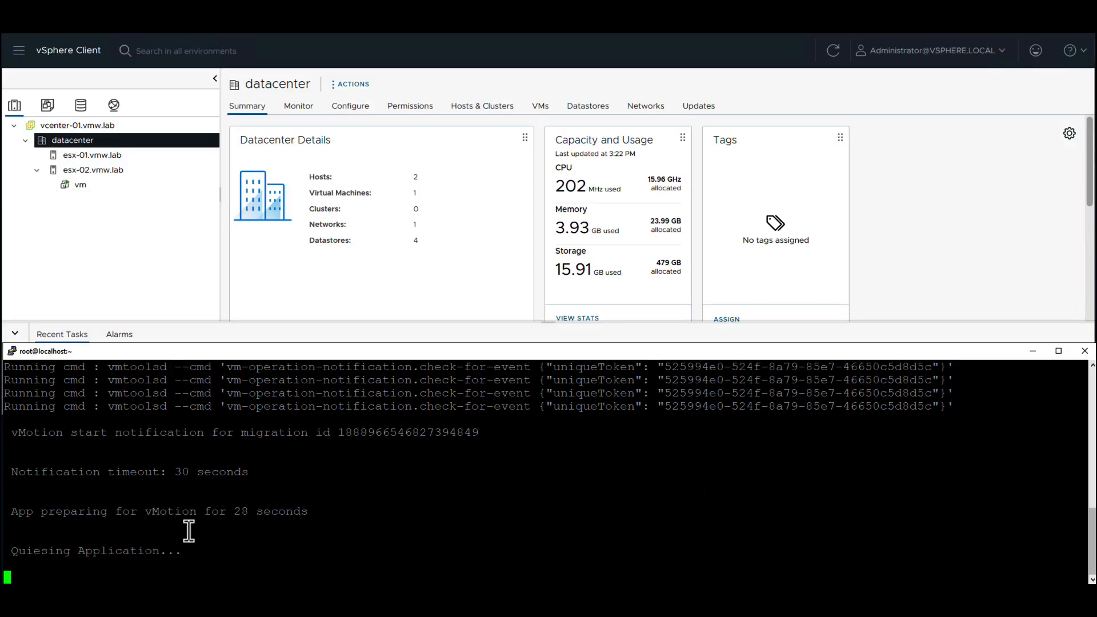
mouse_move(400, 515)
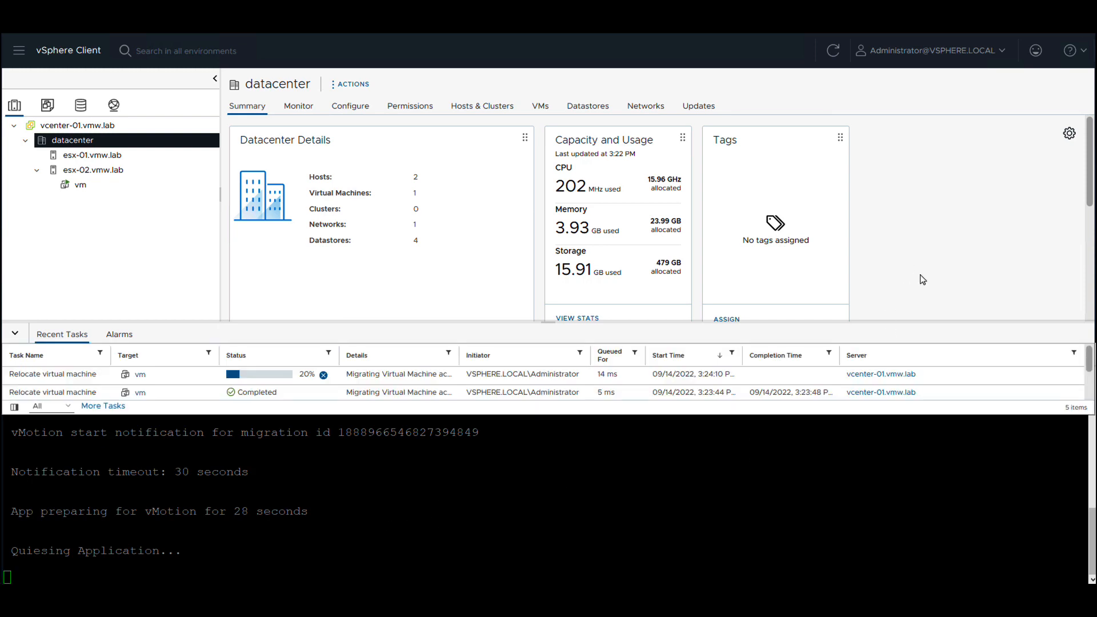
mouse_move(673, 380)
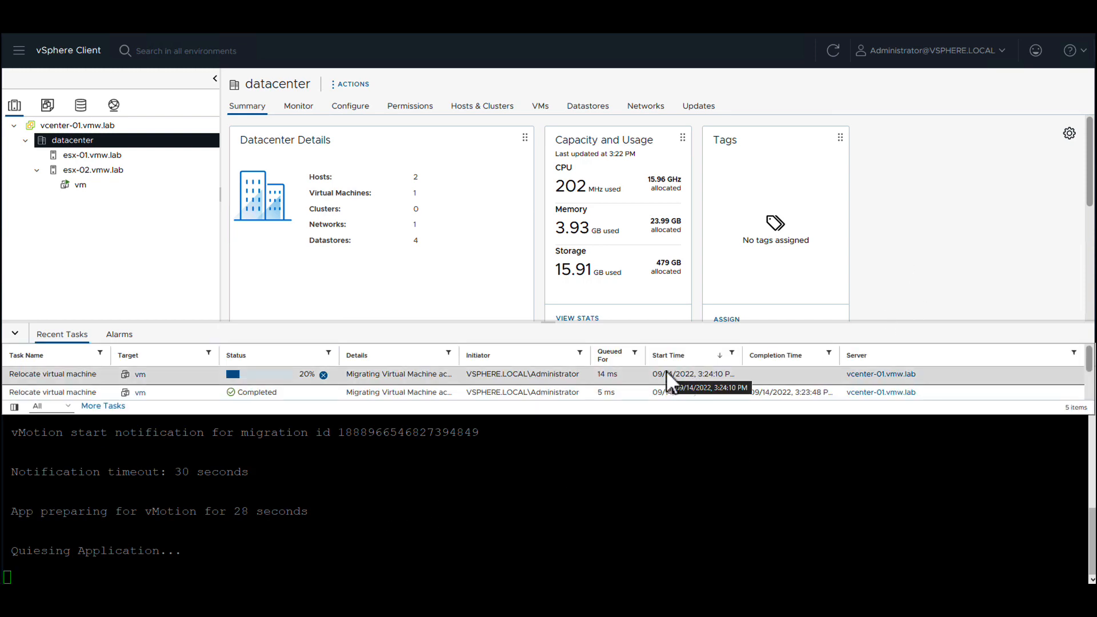
mouse_move(1009, 390)
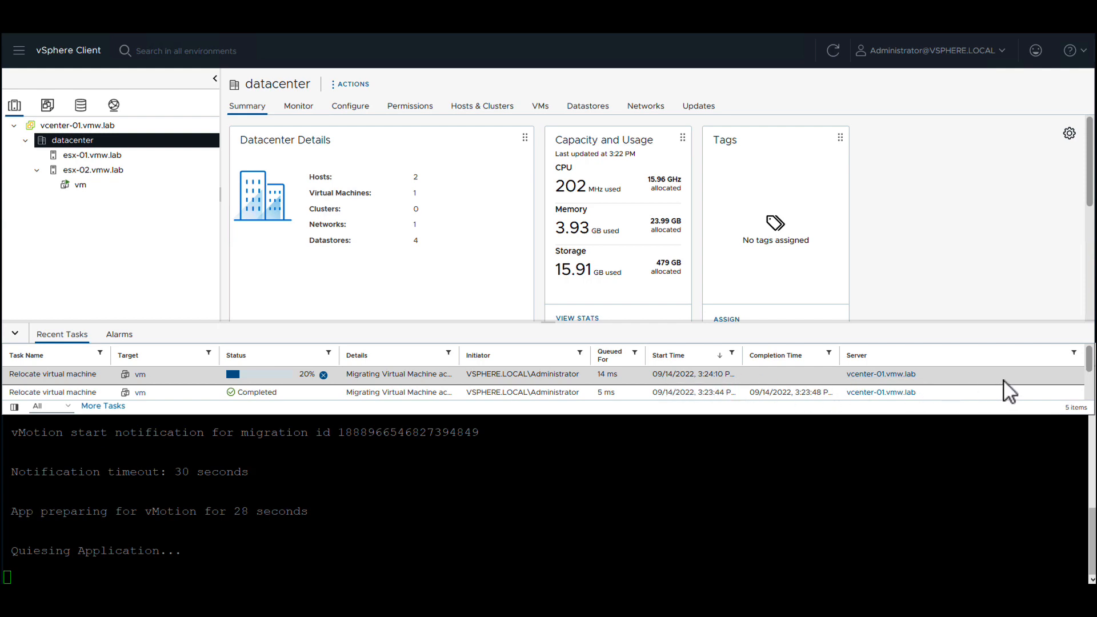
mouse_move(1007, 383)
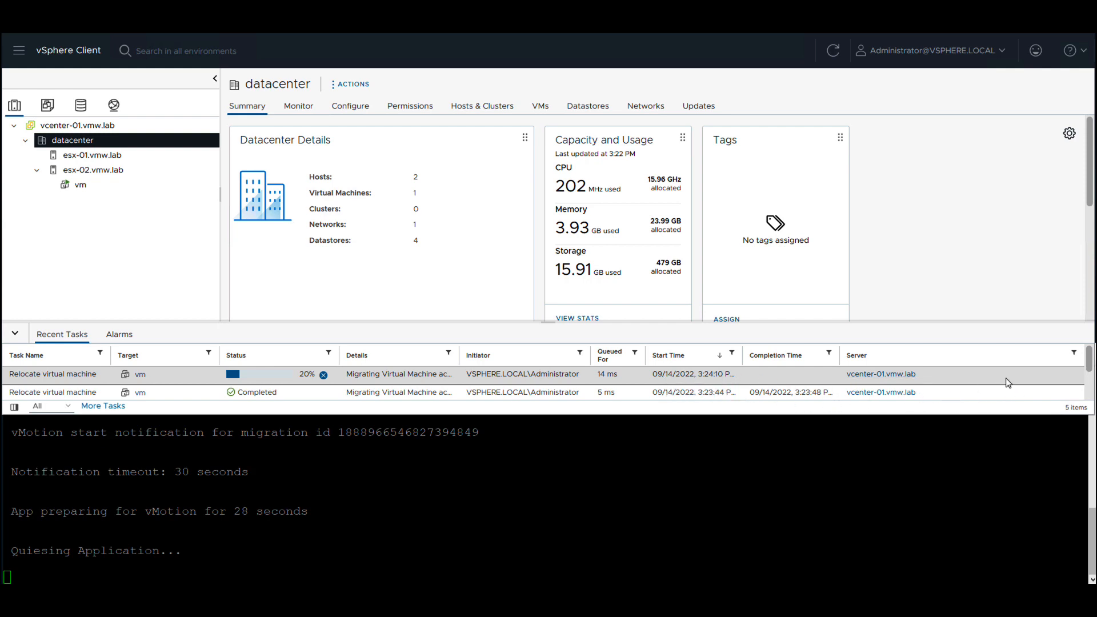
mouse_move(1034, 392)
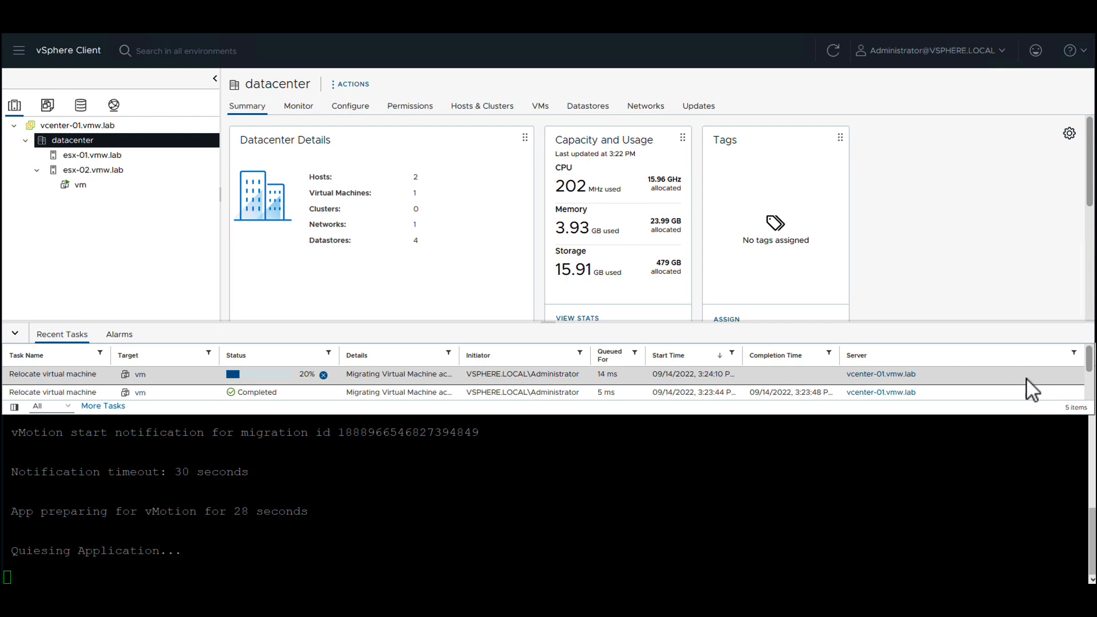
mouse_move(1027, 379)
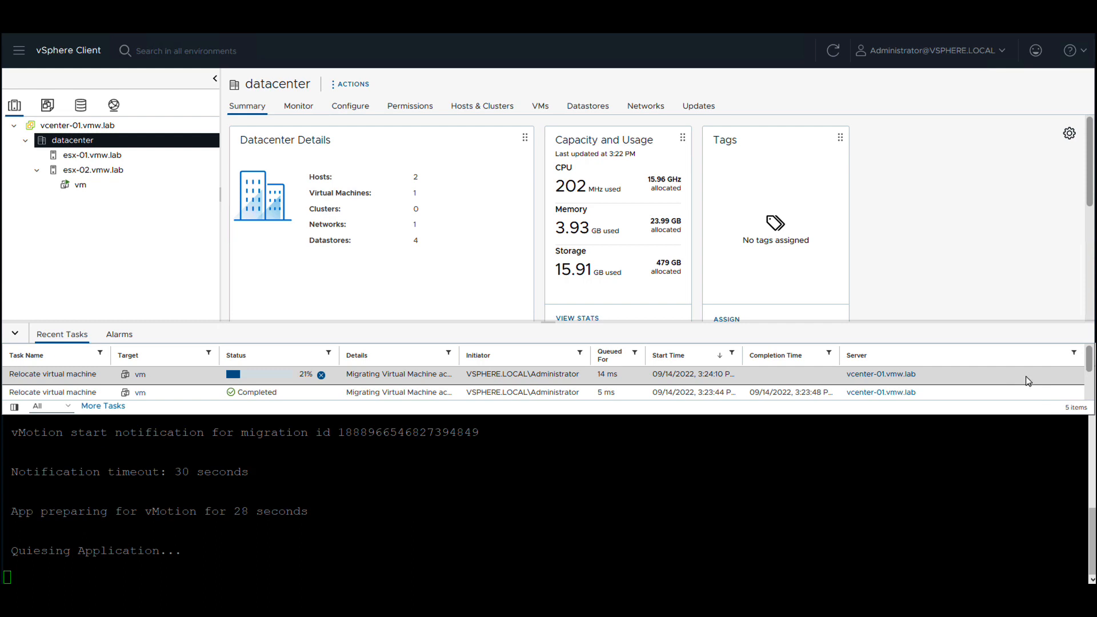